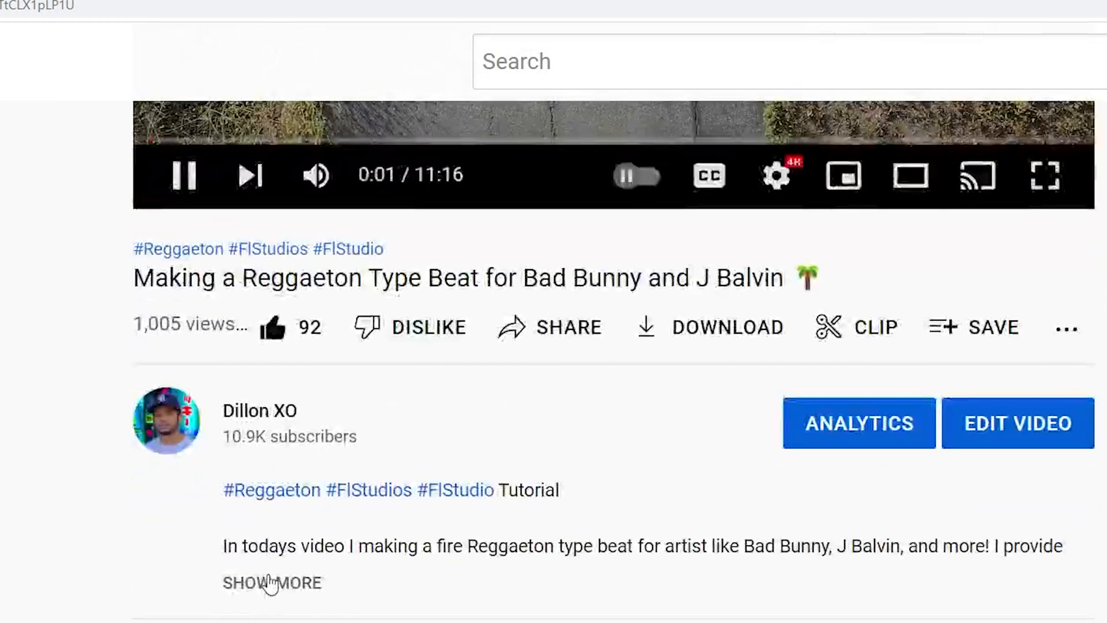
Step: Play bars 9–16 with Stadium - Guitar, light hi-hat #2 and 100 clap
click(271, 583)
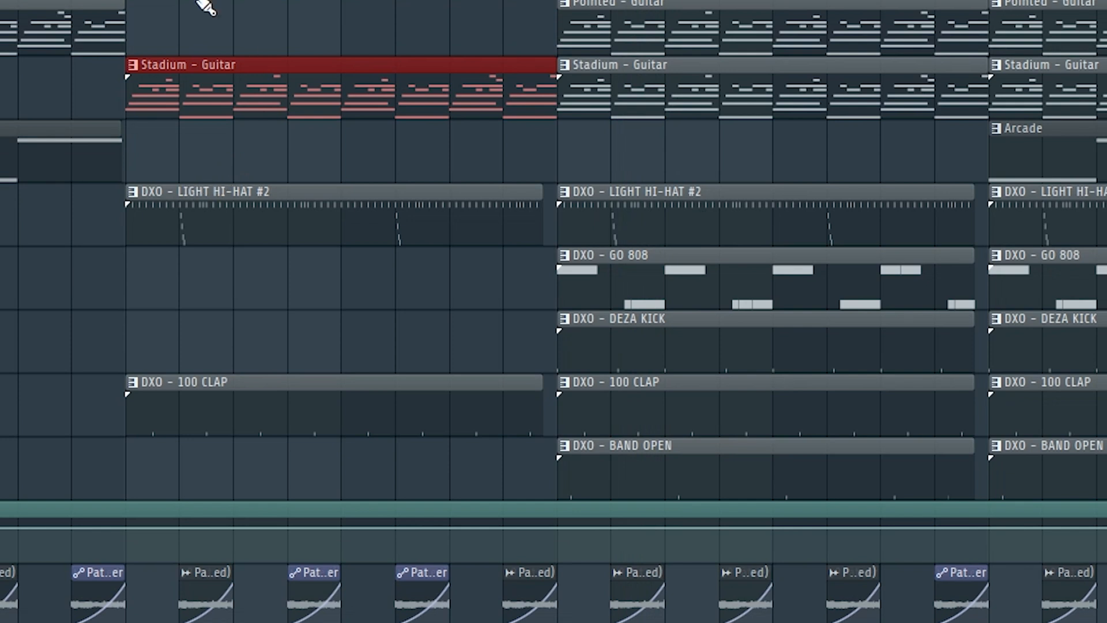
mouse_move(270, 184)
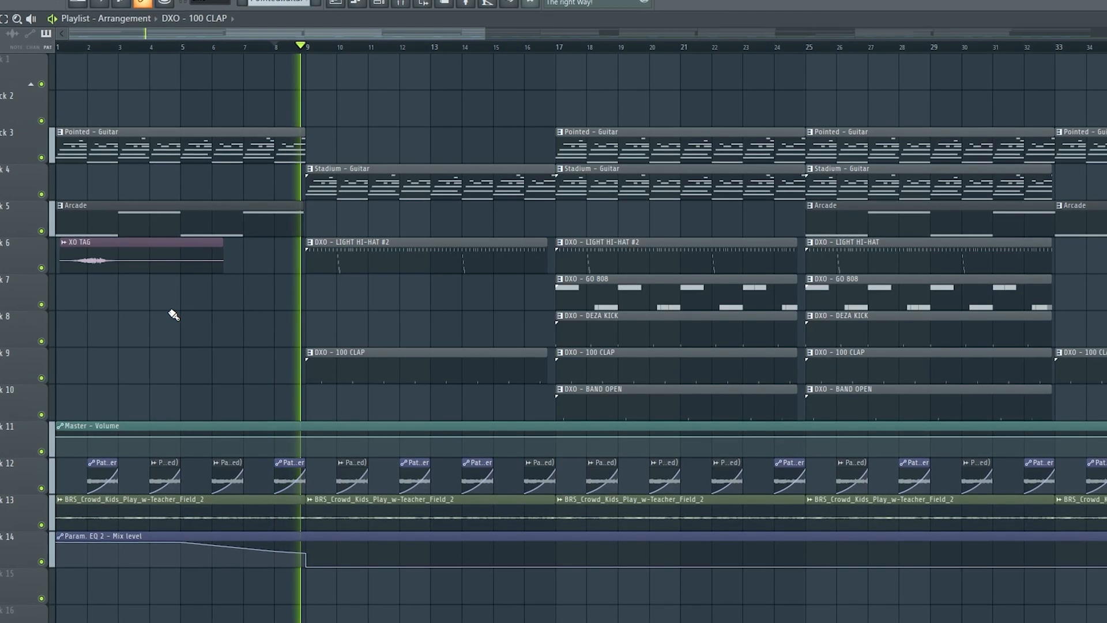
click(332, 45)
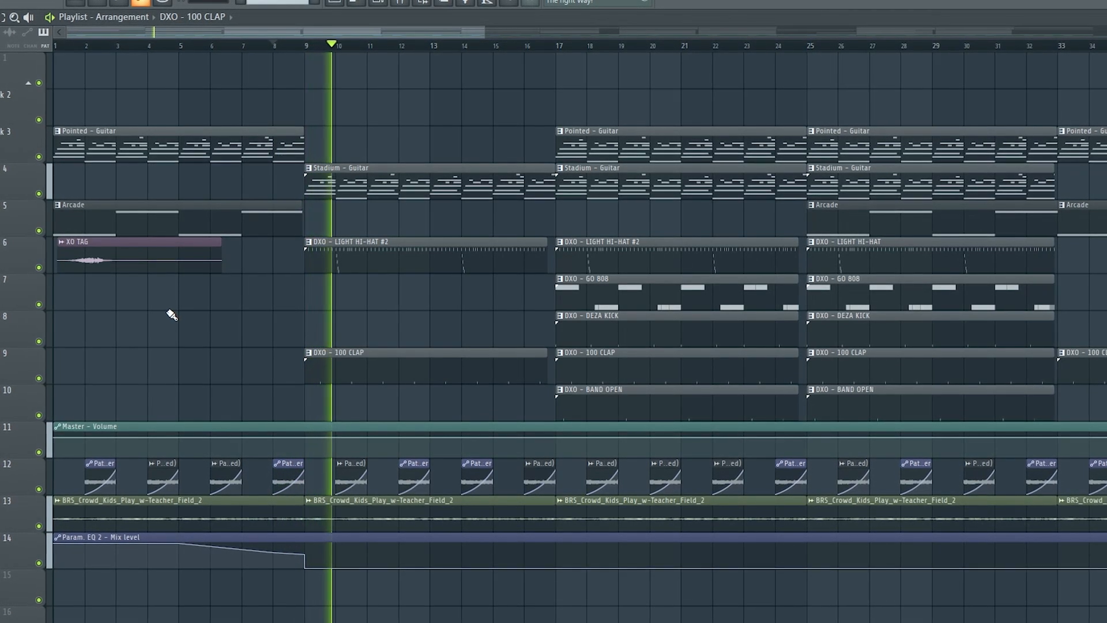